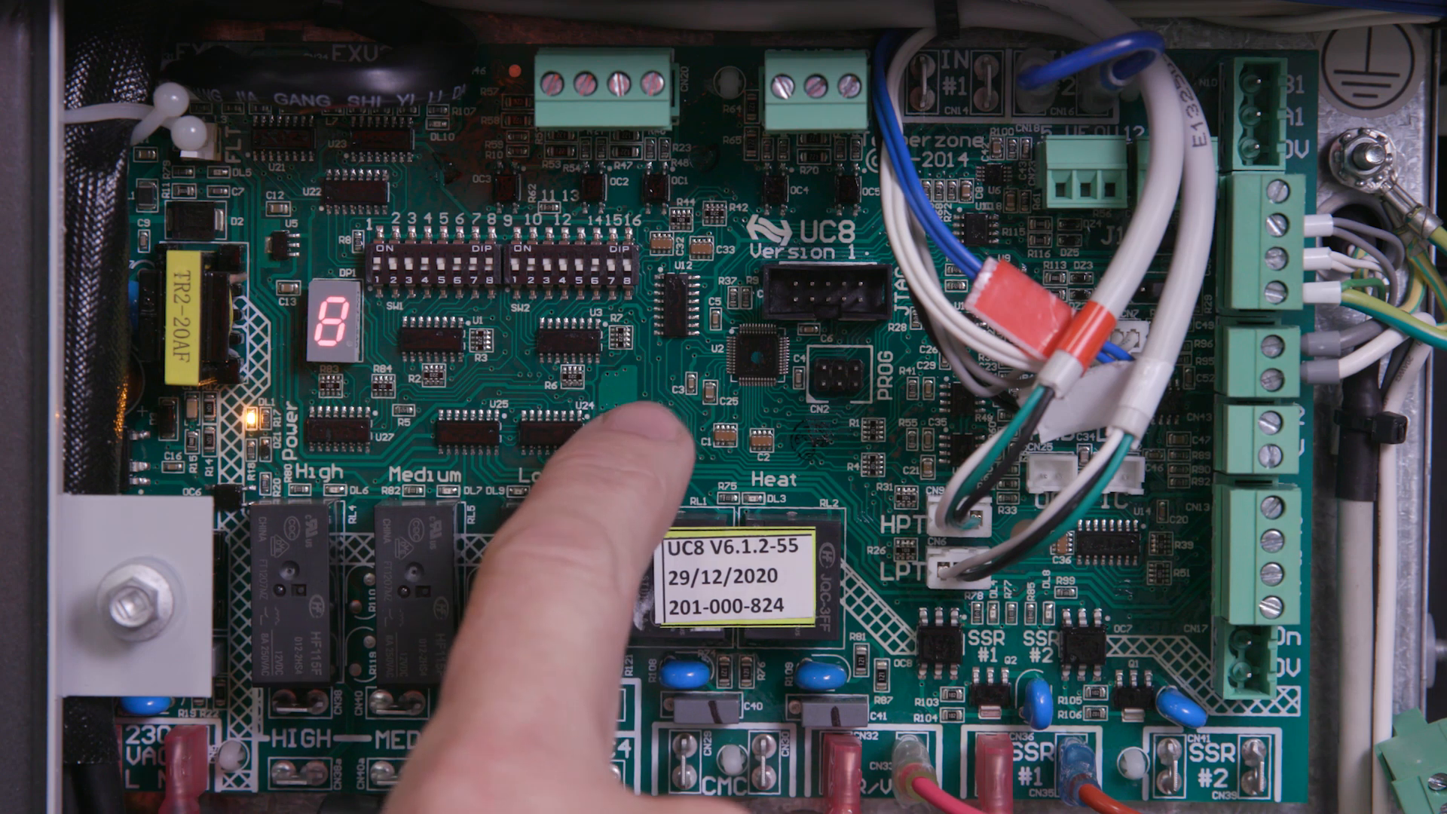
# Cycle the UC8 7-segment display from 8 through to setting 2 using the SW3 pushbutton
pyautogui.click(636, 426)
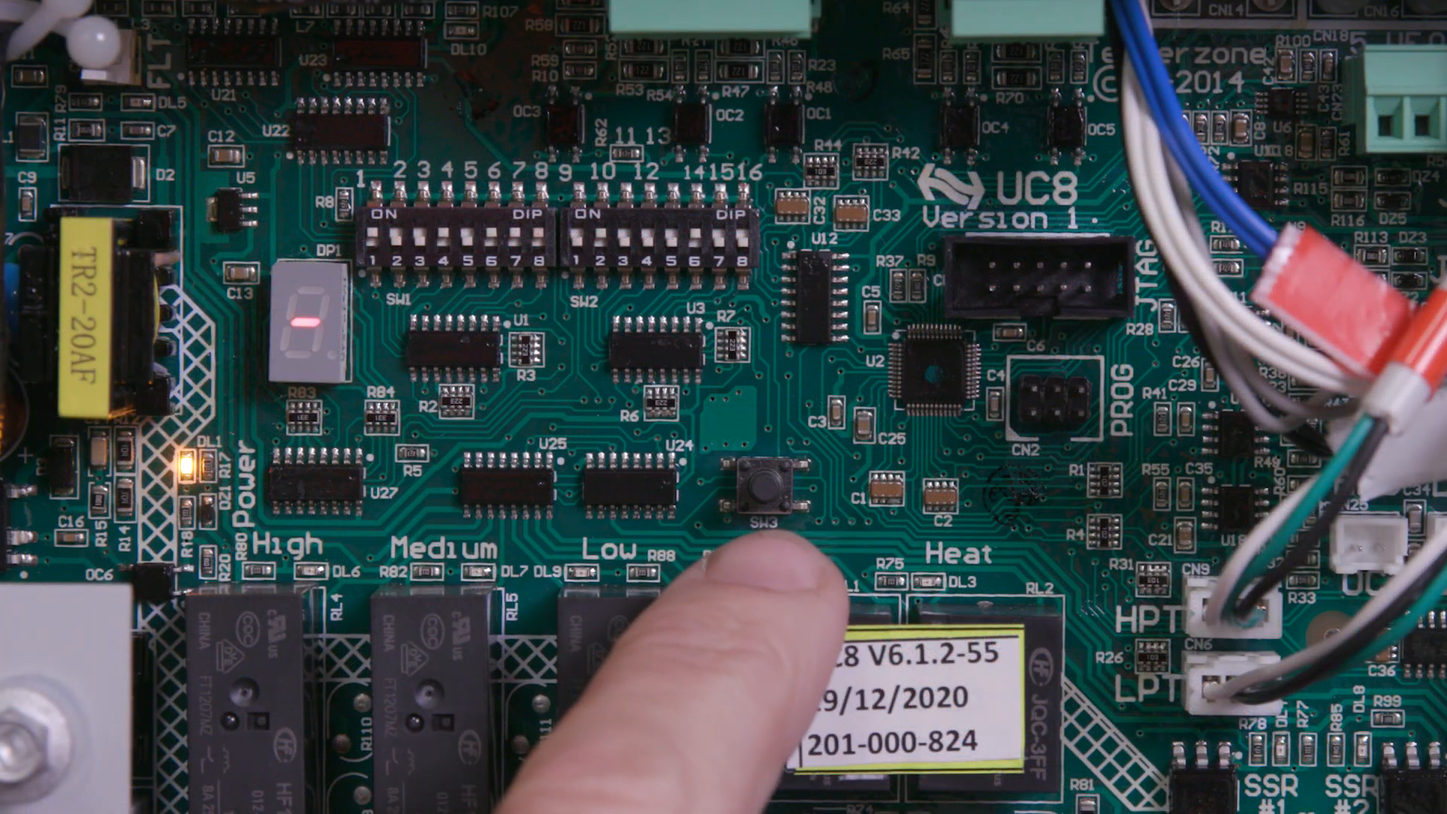
pyautogui.click(769, 487)
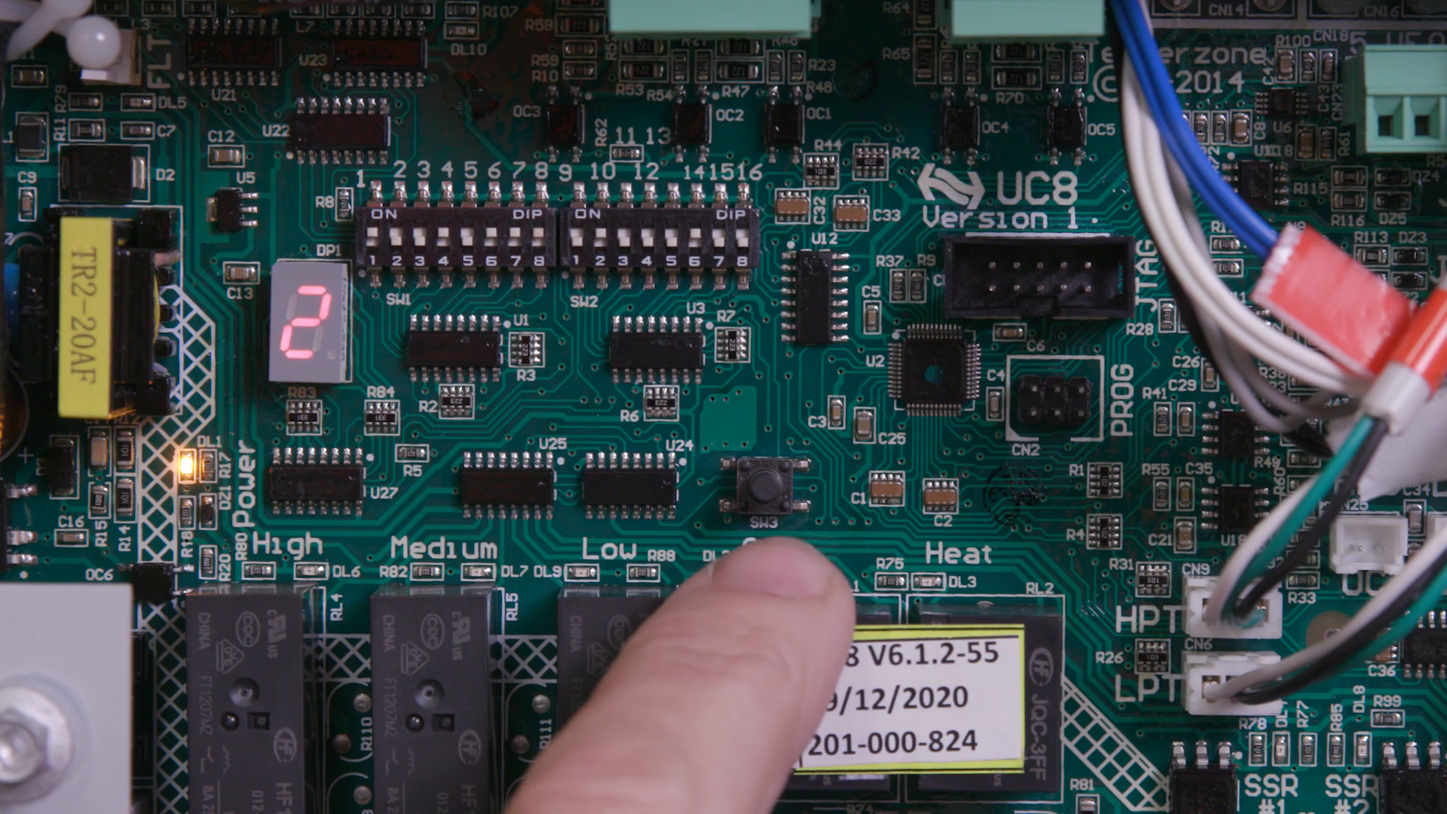
pyautogui.click(759, 500)
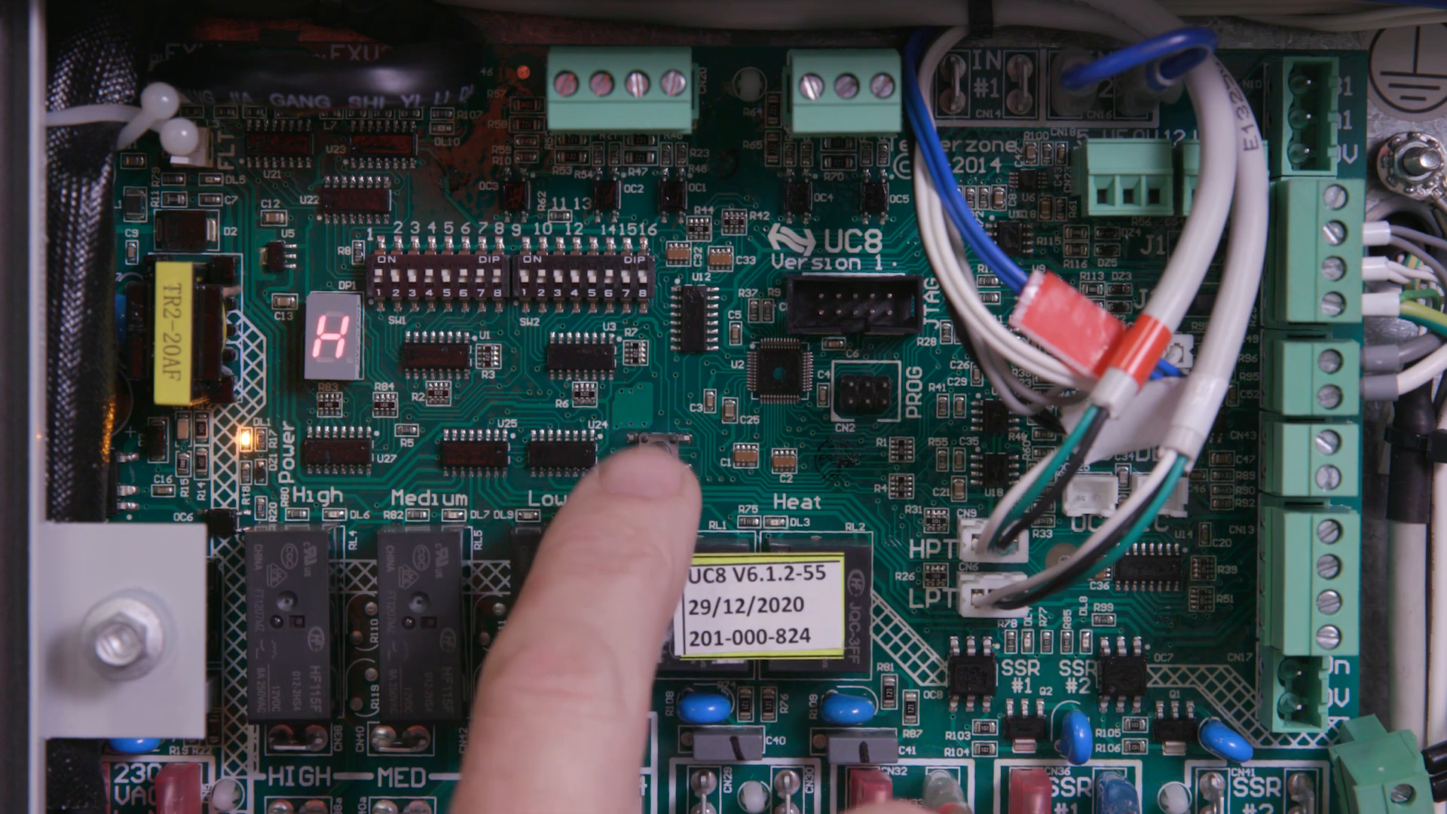
# Advance the UC8 7-segment display once more so it shows the H setting
pyautogui.click(656, 447)
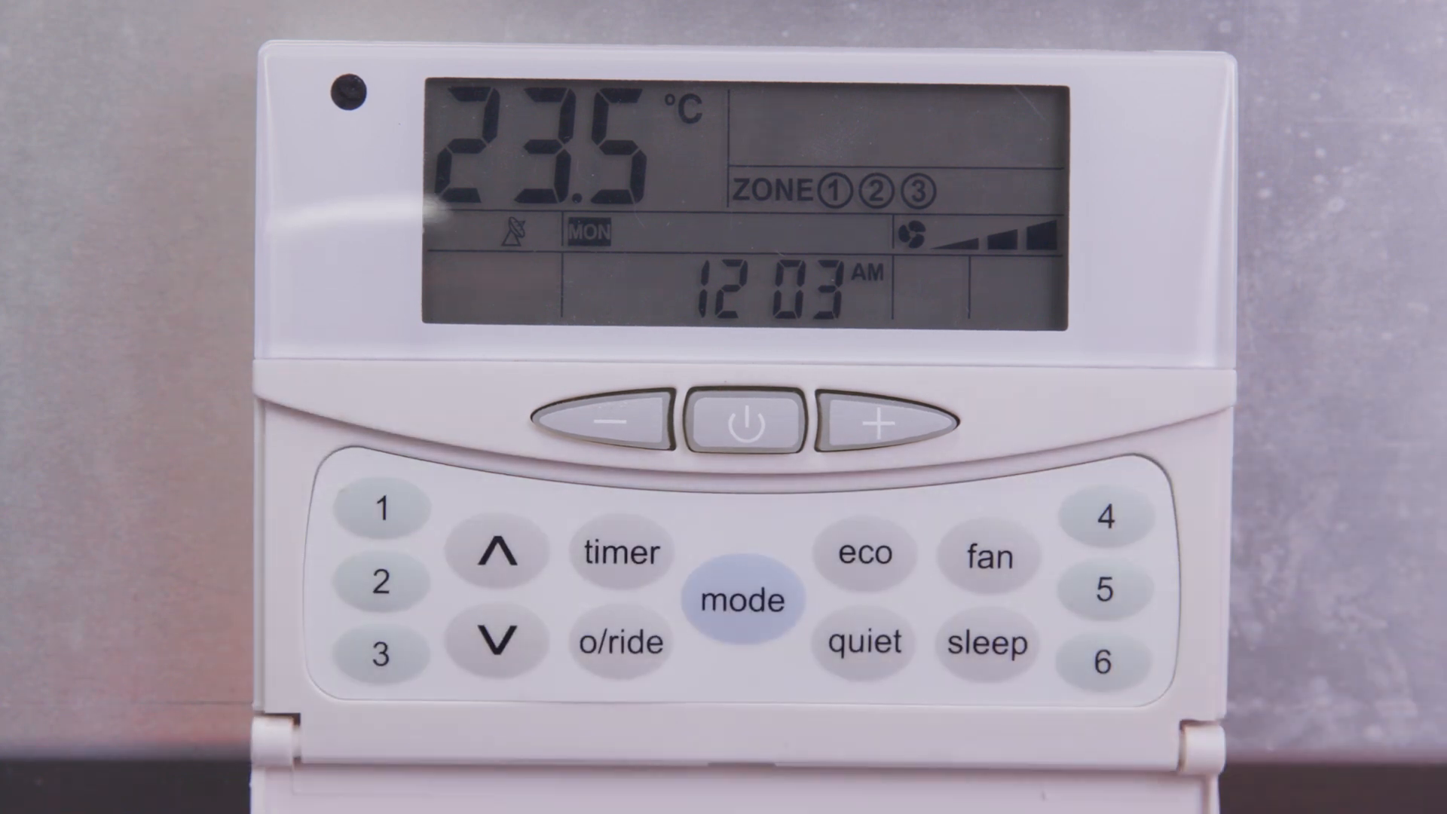
# Enter SAT3 setup and lower the Lo fan voltage below 4.0
pyautogui.click(742, 599)
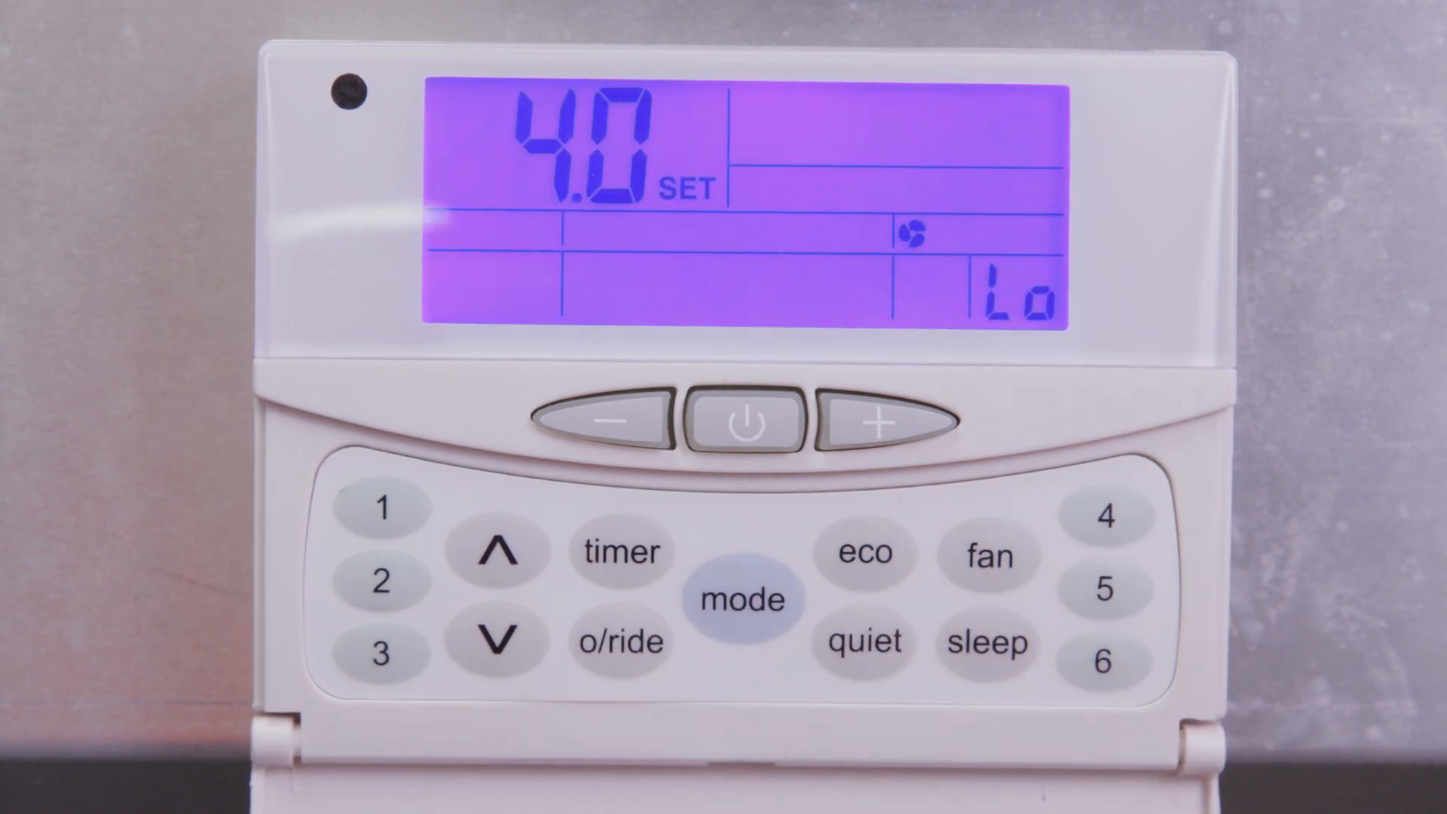
pyautogui.click(610, 422)
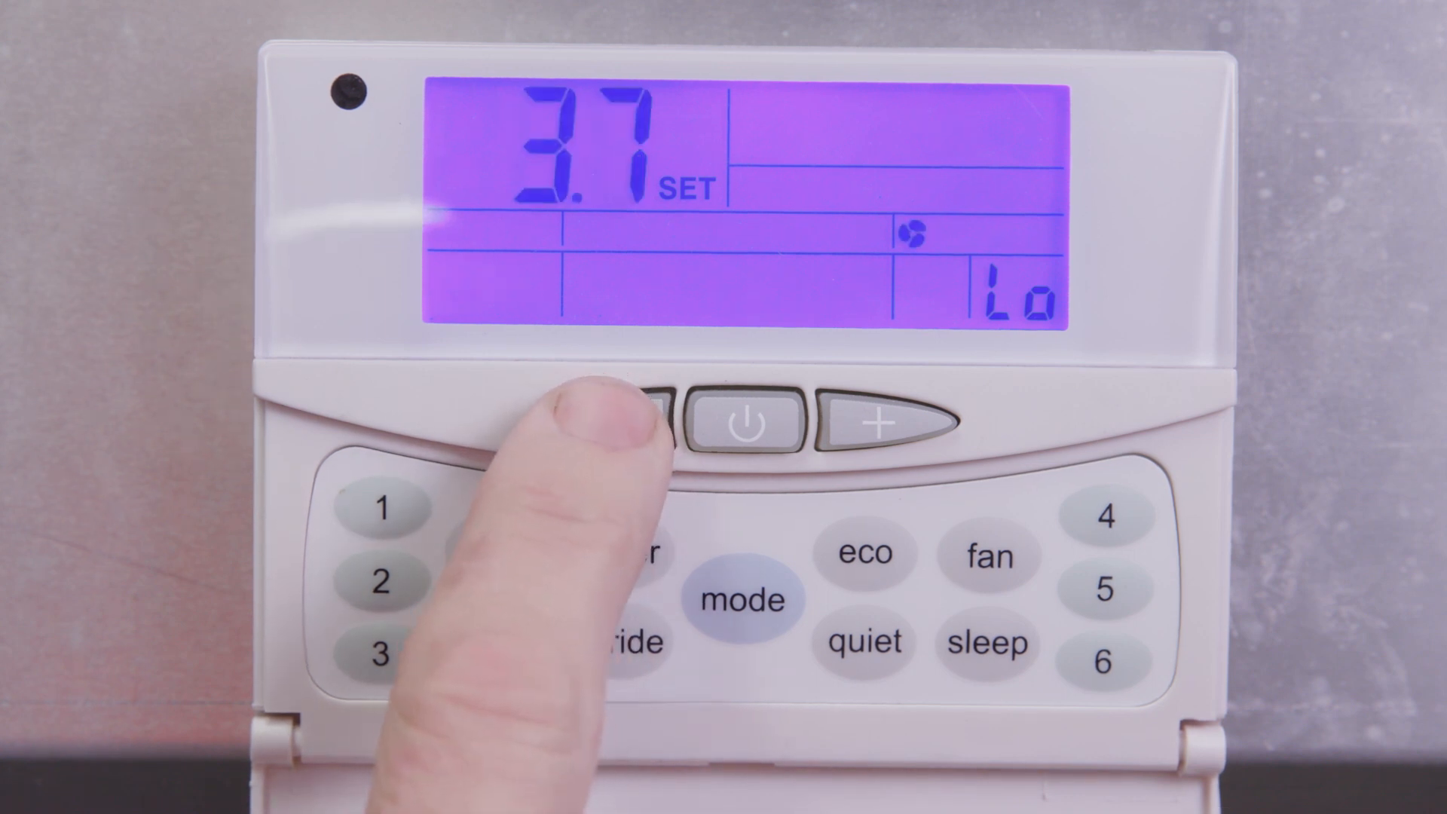
pyautogui.click(647, 420)
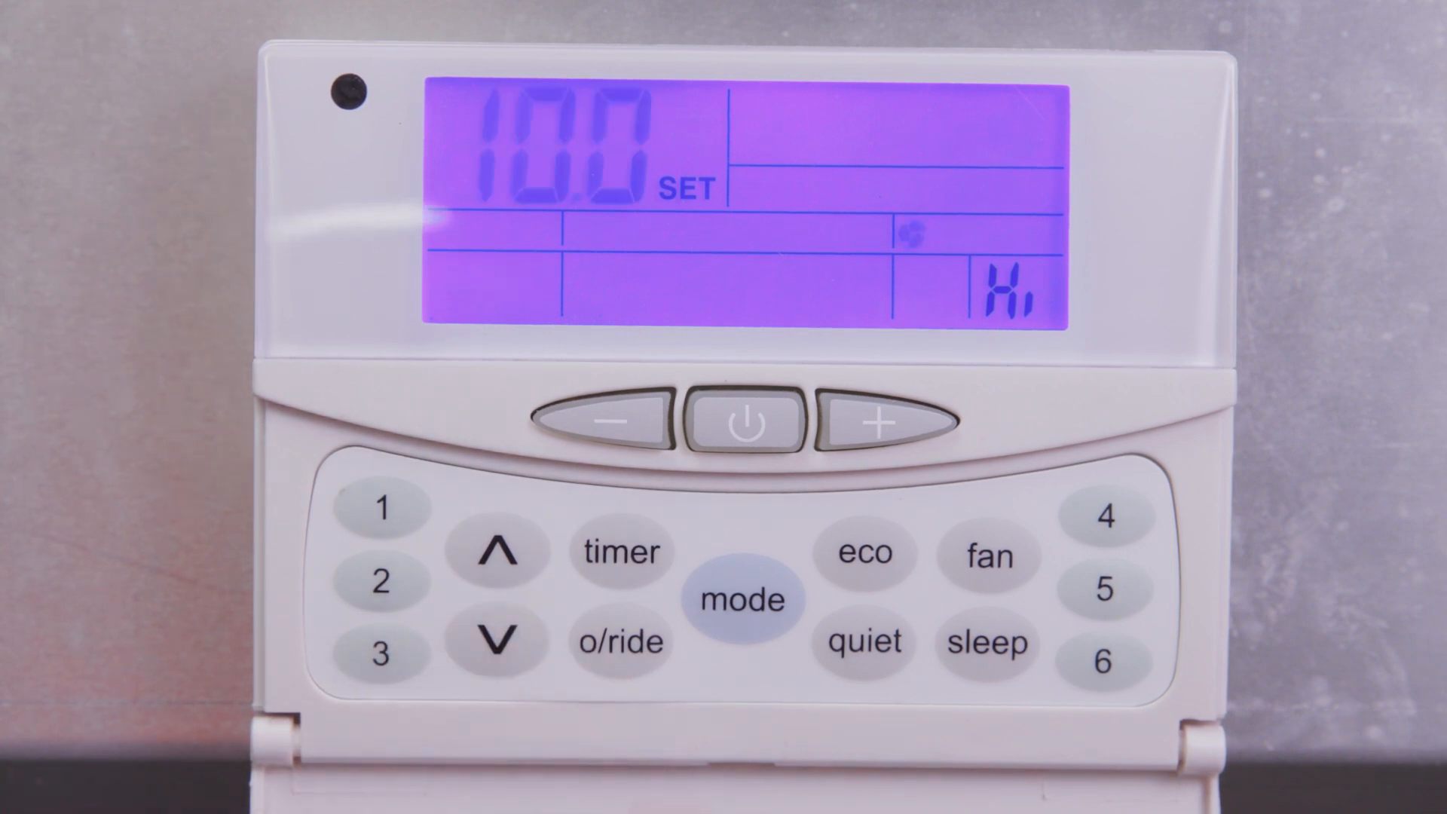
# Lower the Hi fan voltage from 10.0 through 8.3 to about 7.0, then save and return home
pyautogui.click(609, 422)
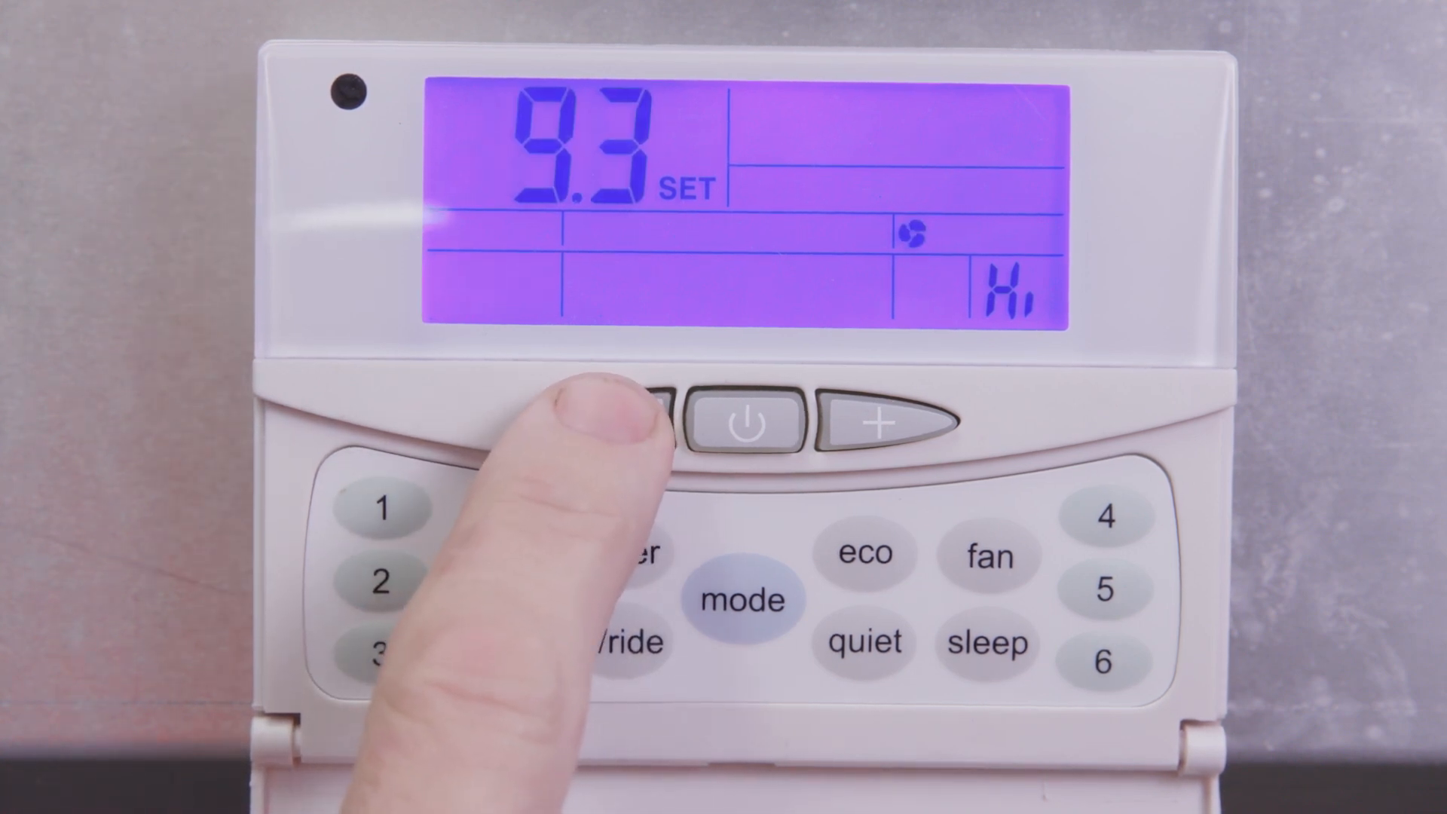
pyautogui.click(647, 426)
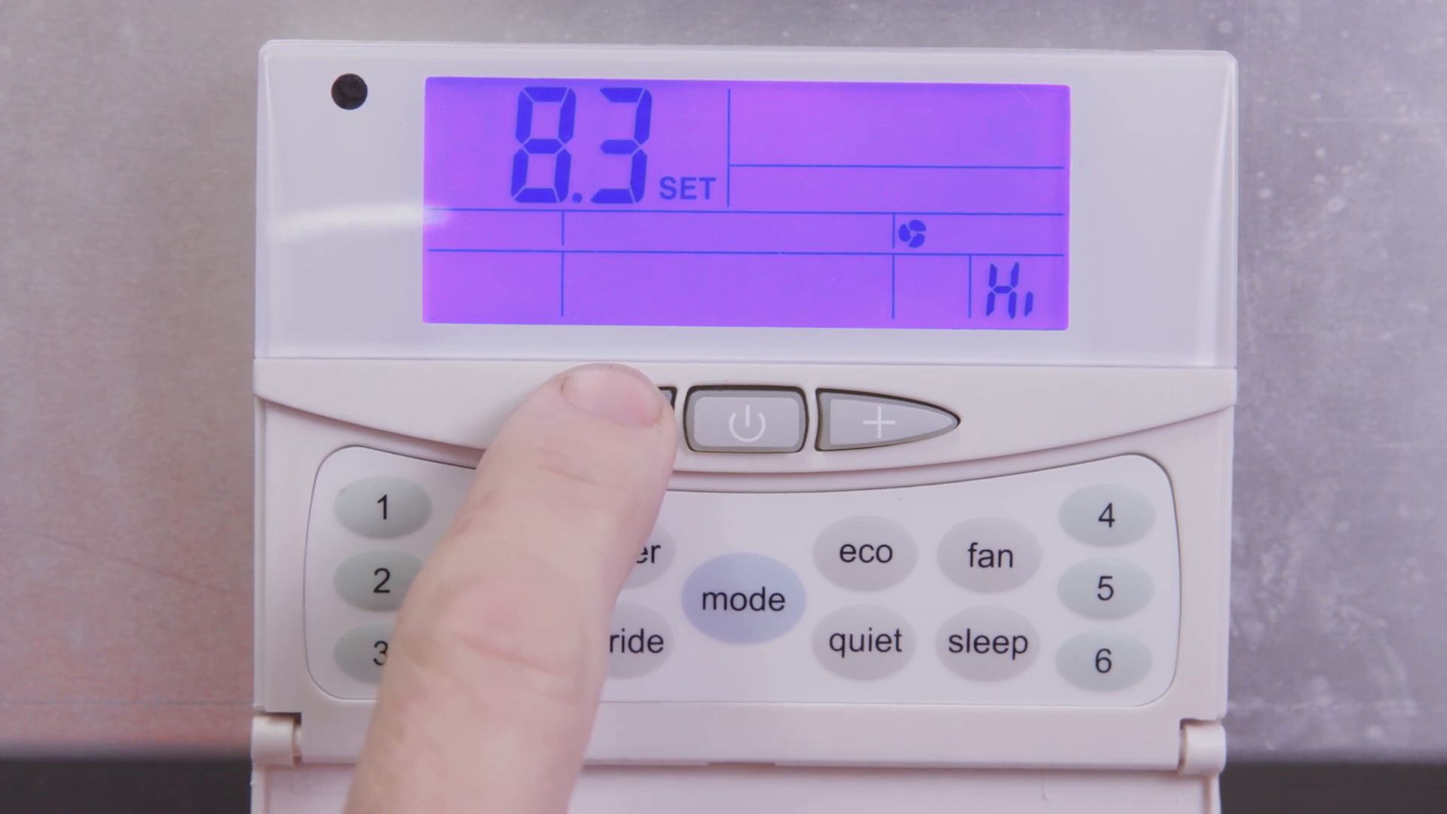
pyautogui.click(646, 425)
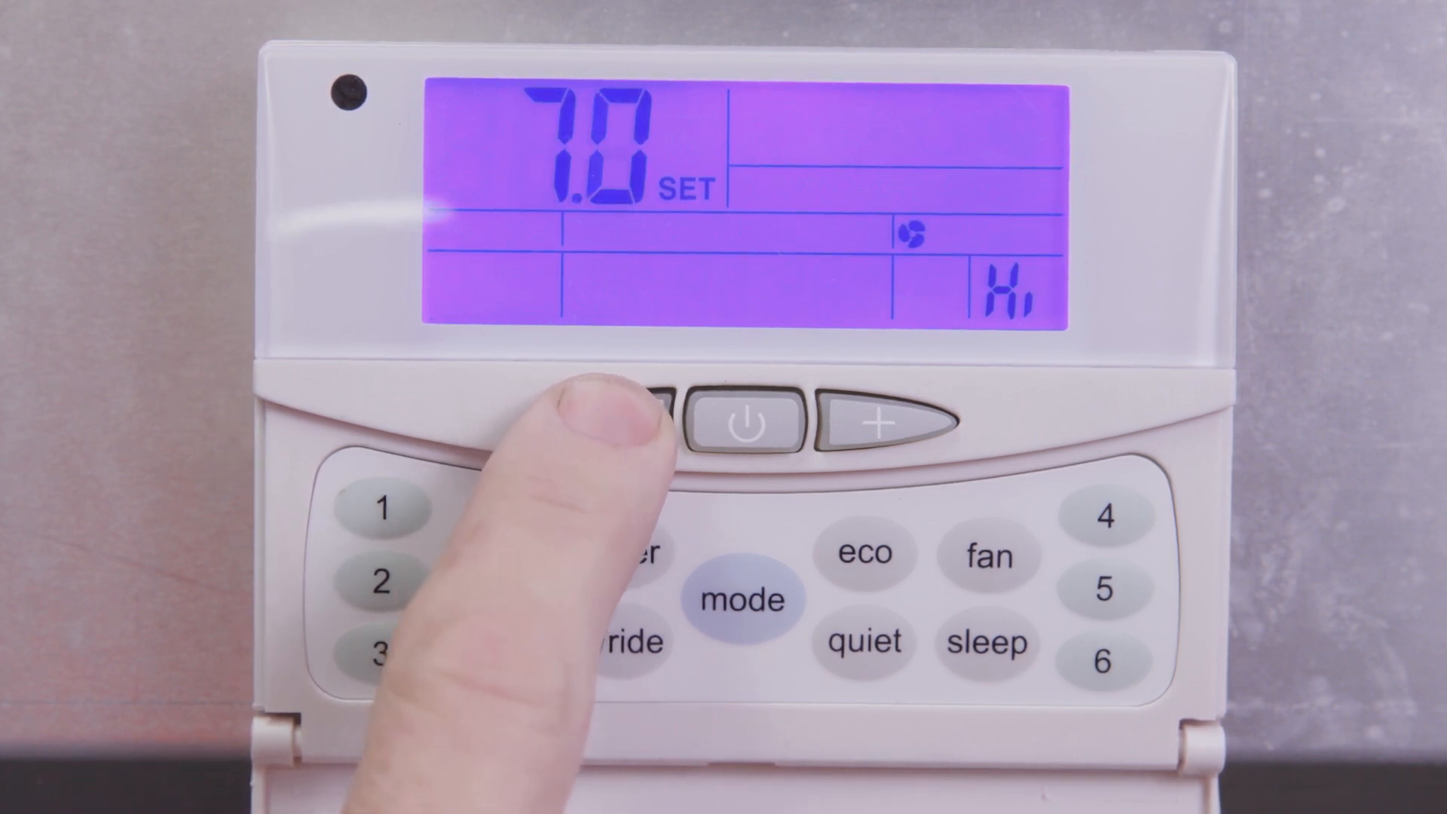
pyautogui.click(656, 425)
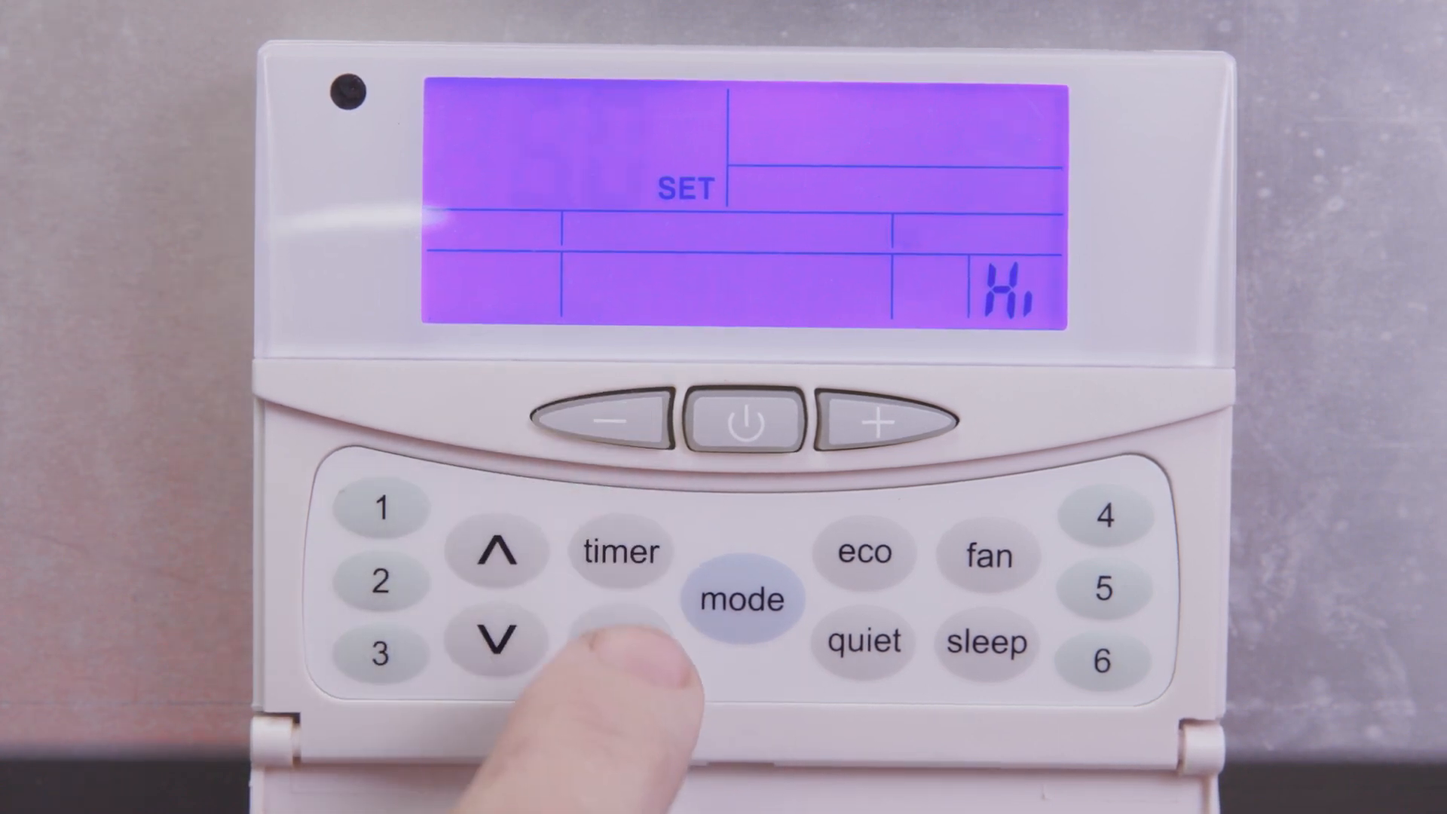
pyautogui.click(619, 642)
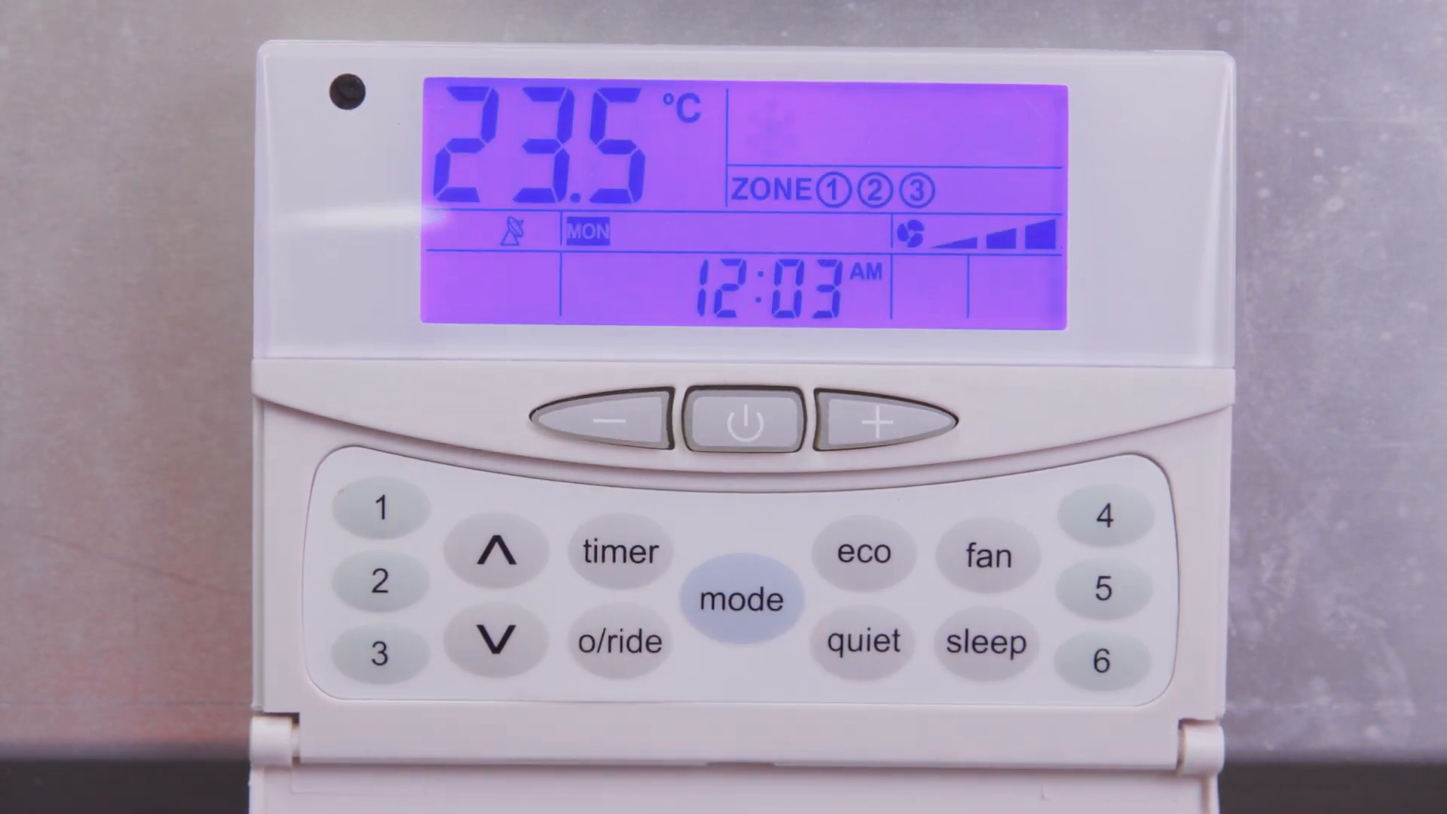